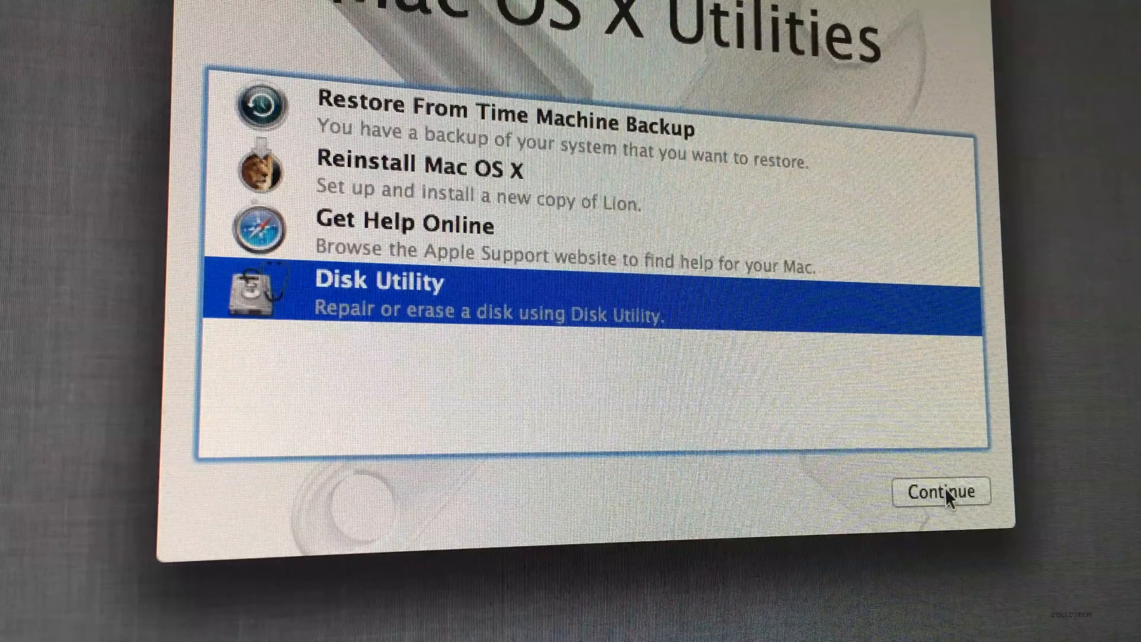
Partition the 480.10 GB PNY SSD into a single Mac OS Extended volume and confirm.
left_click(941, 492)
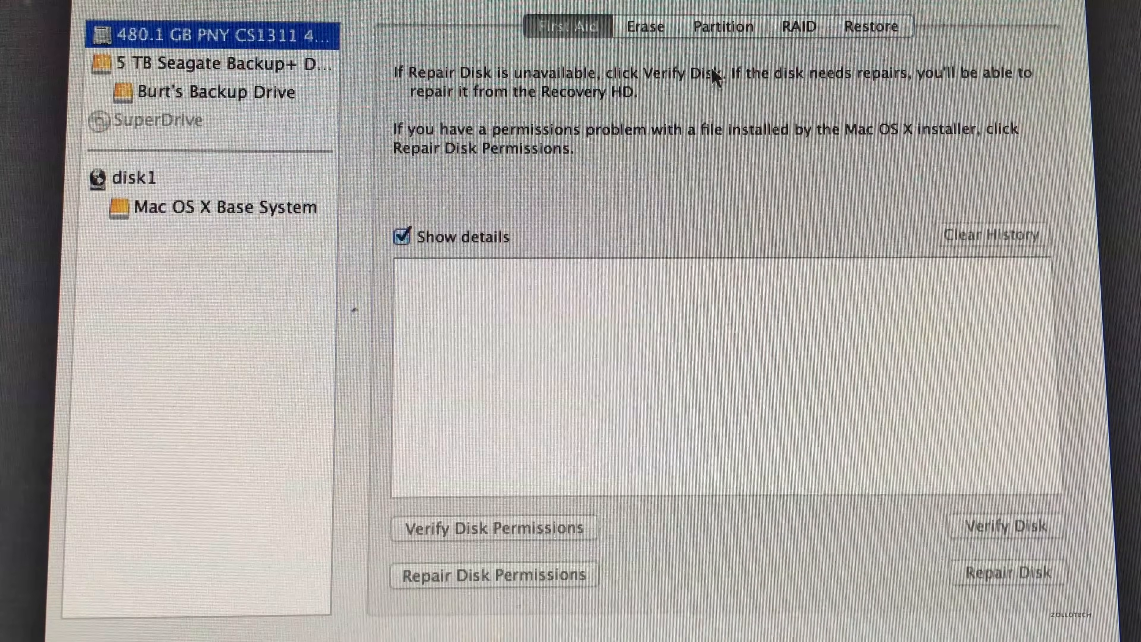
mouse_move(662, 371)
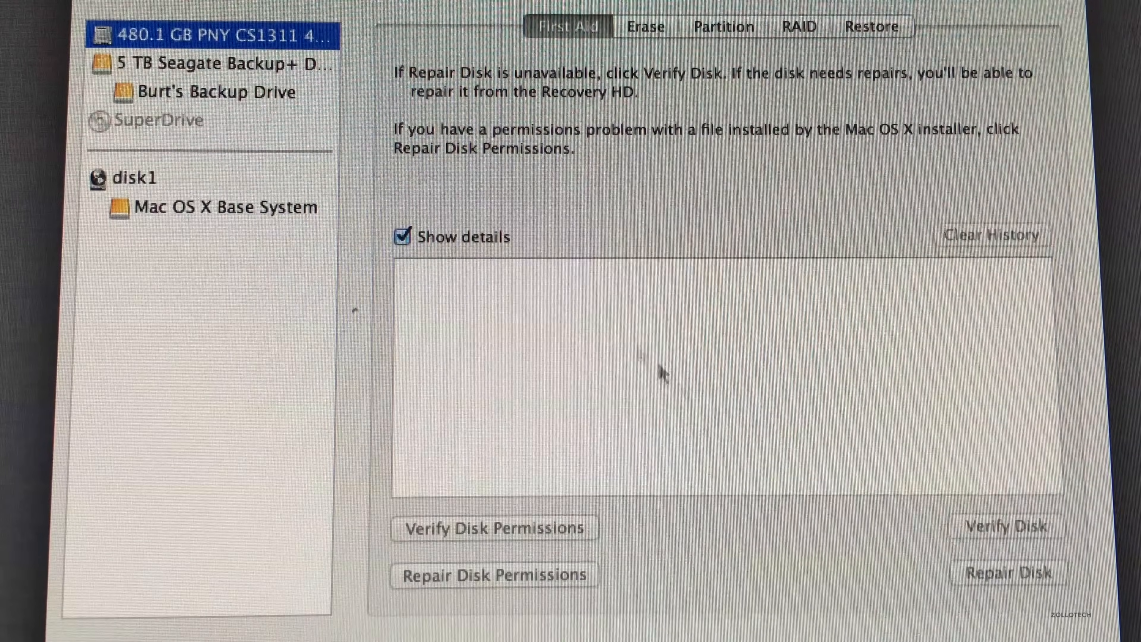
left_click(722, 26)
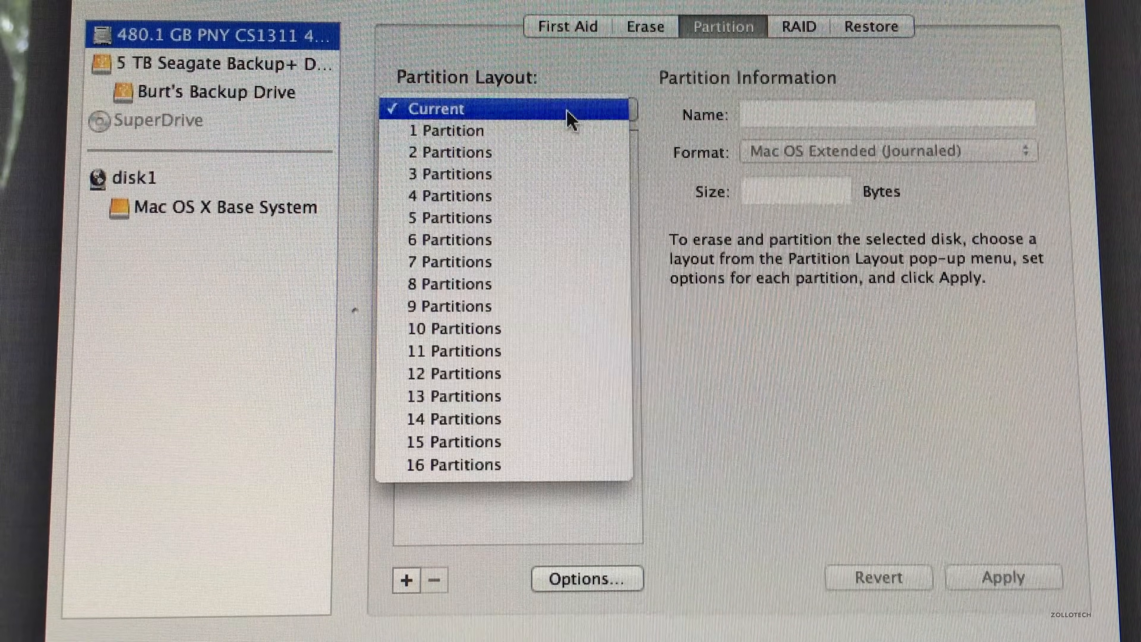
left_click(447, 131)
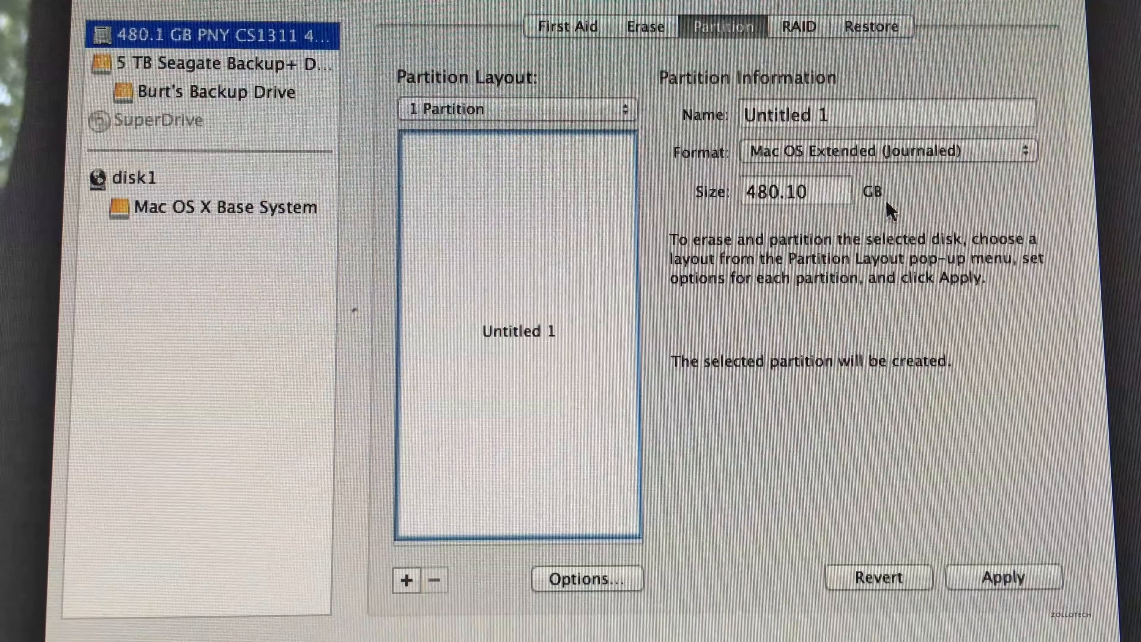
left_click(1002, 577)
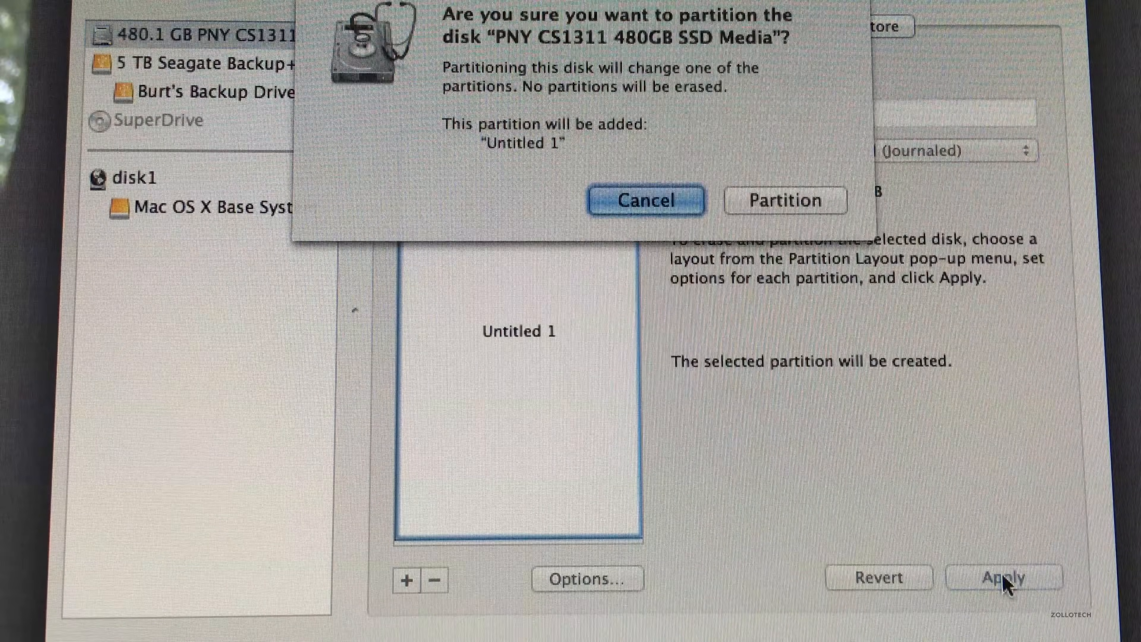
left_click(644, 201)
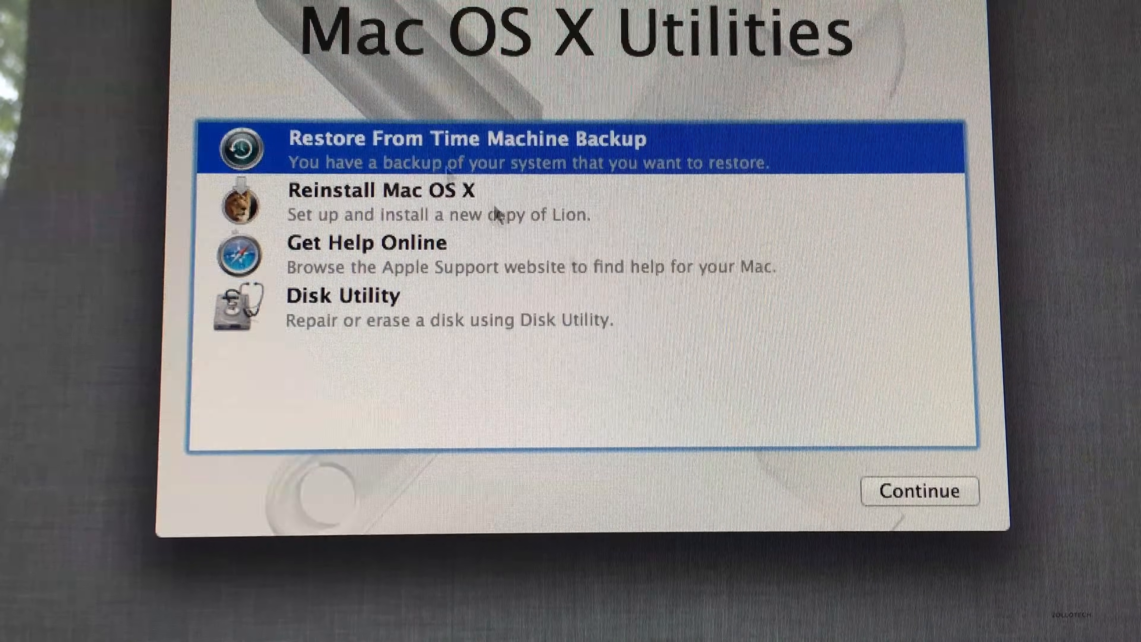
Restore the latest July 4, 2016 backup from the external drive onto Untitled 1.
left_click(919, 490)
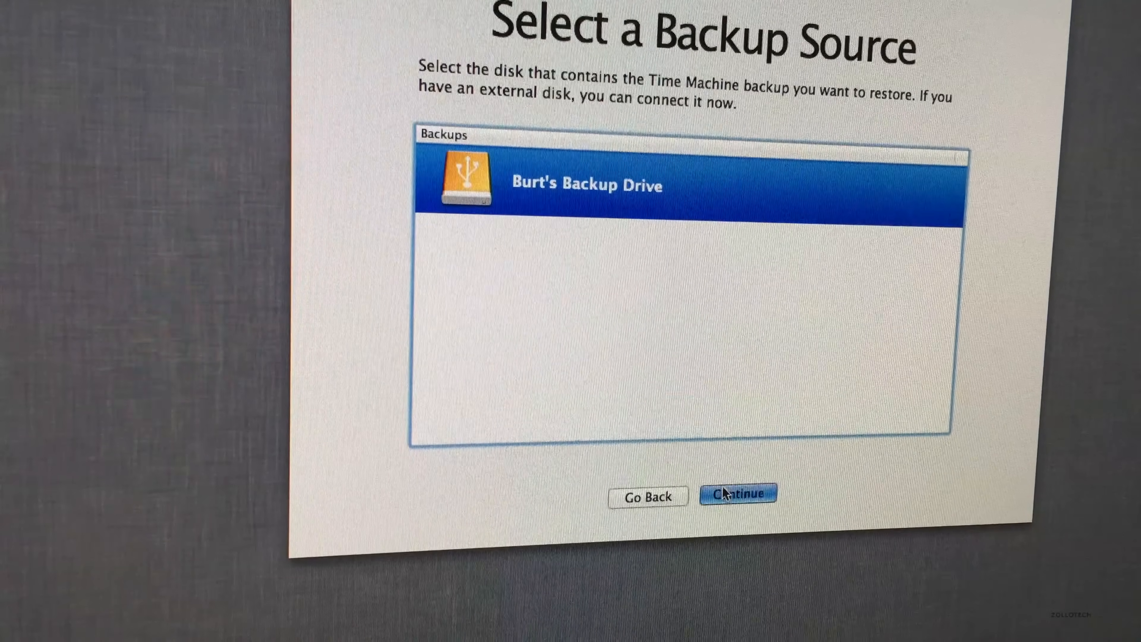
left_click(737, 493)
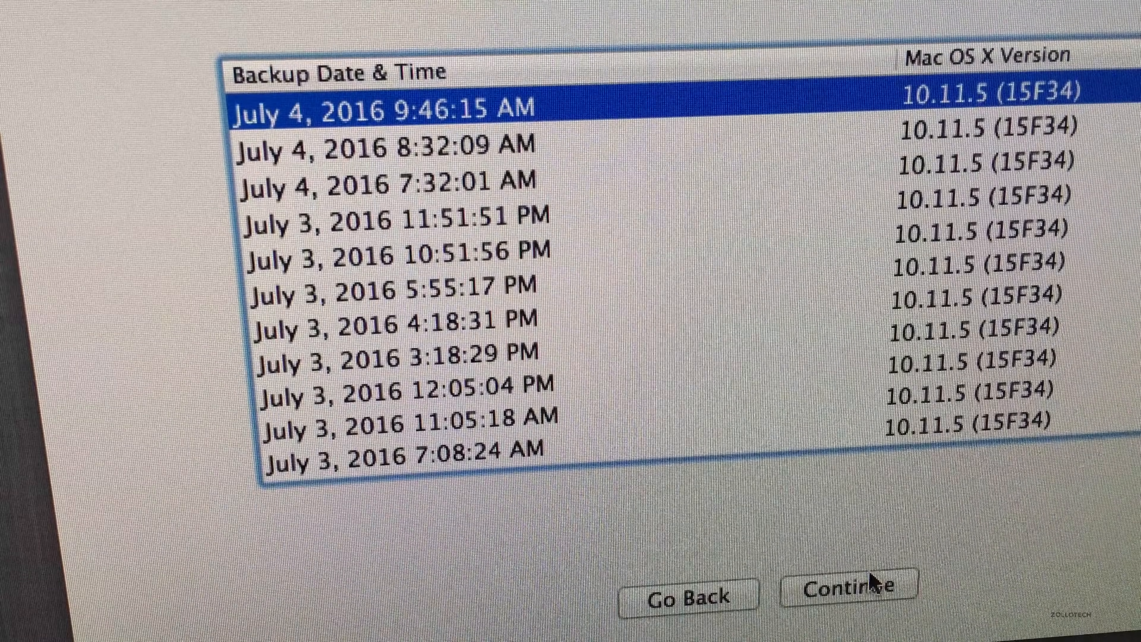
left_click(849, 586)
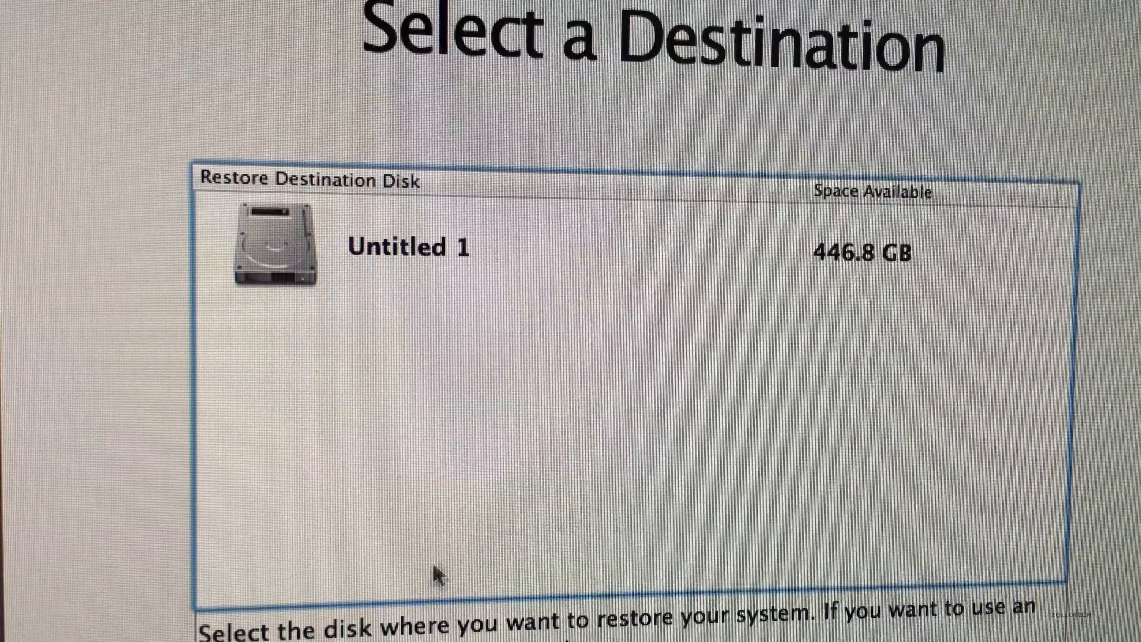
left_click(415, 246)
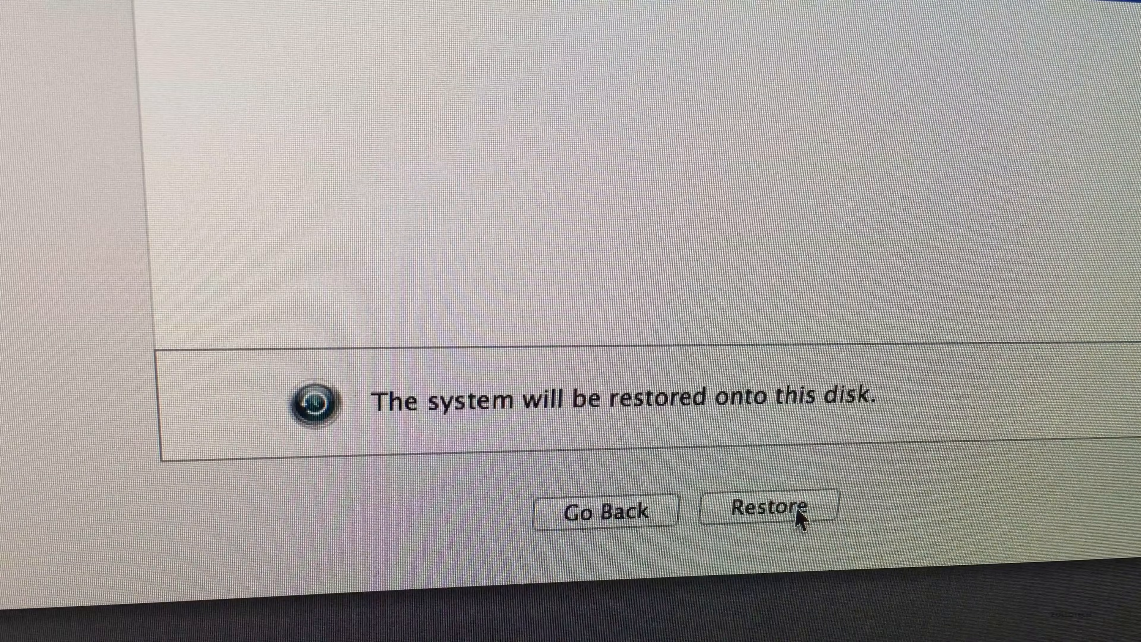
left_click(763, 510)
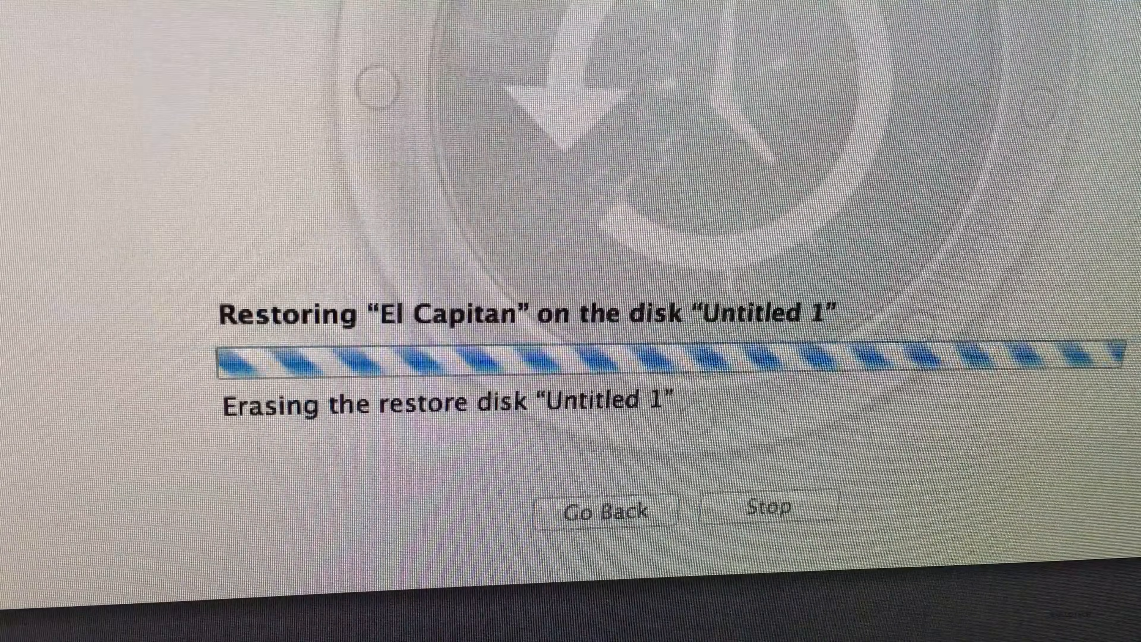